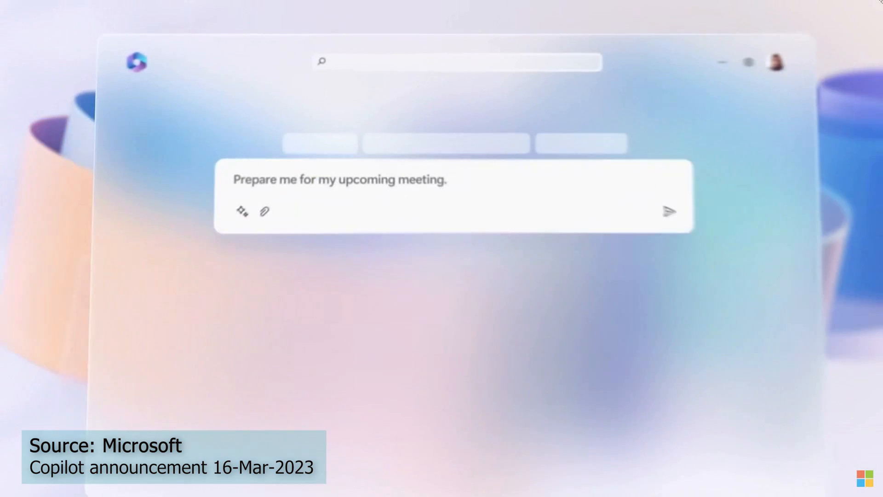
Send the 'Prepare me for my upcoming meeting.' request to Copilot.
click(669, 211)
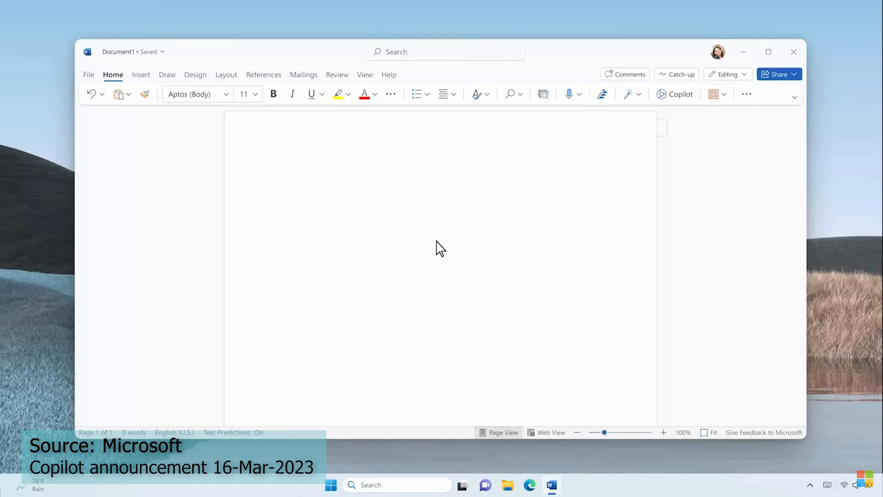
Have Copilot draft a VanArsdel proposal using VanArsdel Meeting notes and Product Roadmap as sources.
click(680, 94)
text(Draft a proposal for VanArsdel based on yesterday's notes in OneNote)
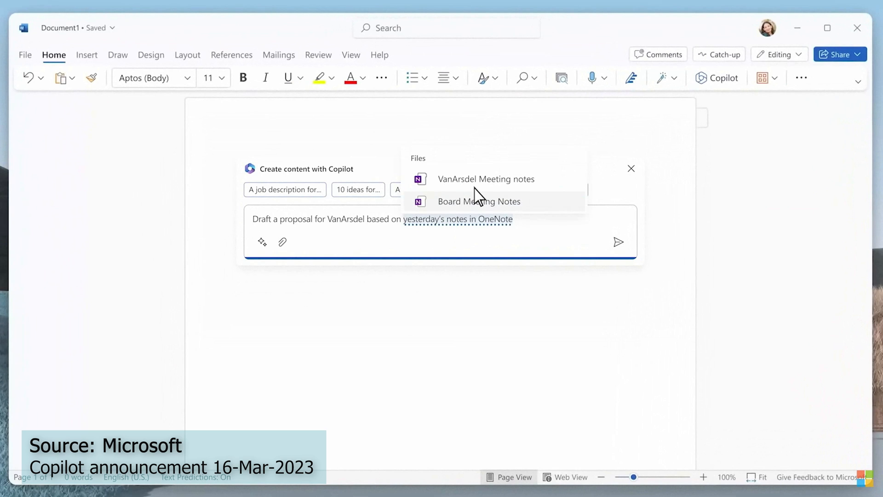
click(485, 180)
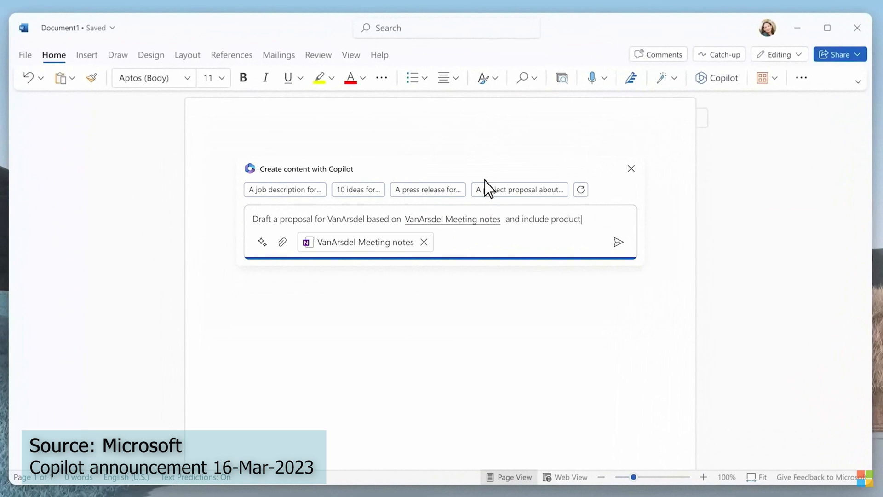
text(offers from @roadmap)
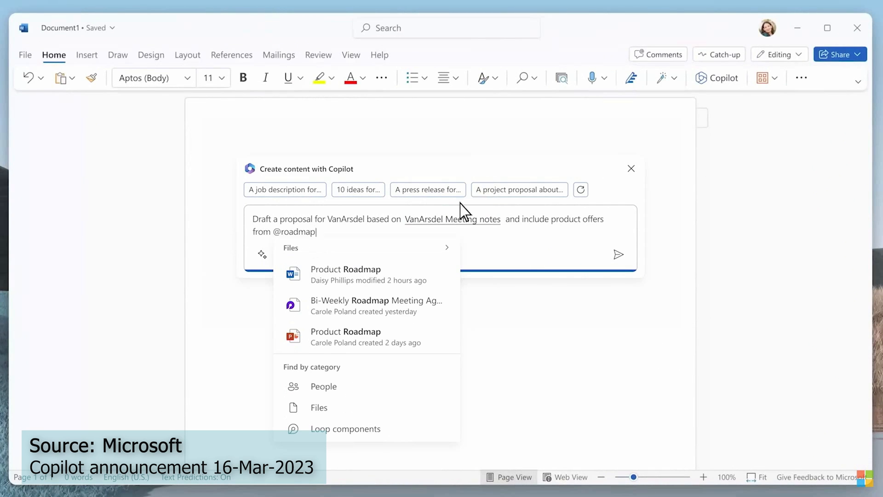
click(346, 274)
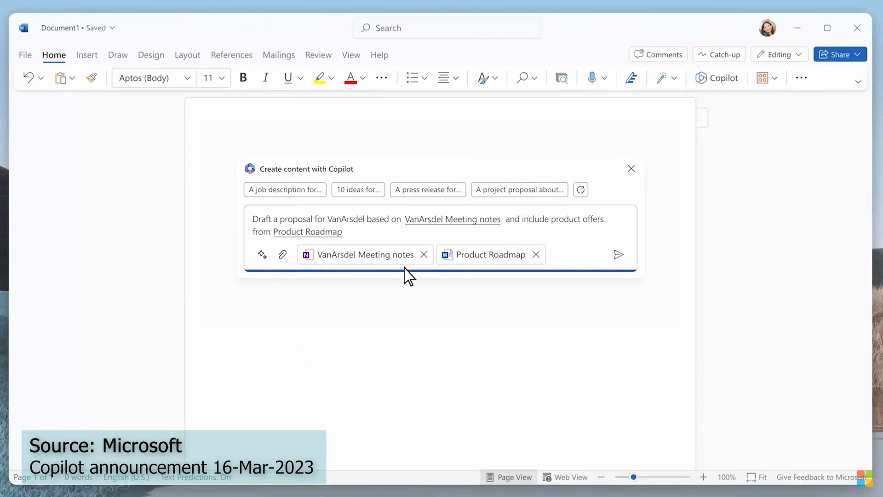
click(619, 254)
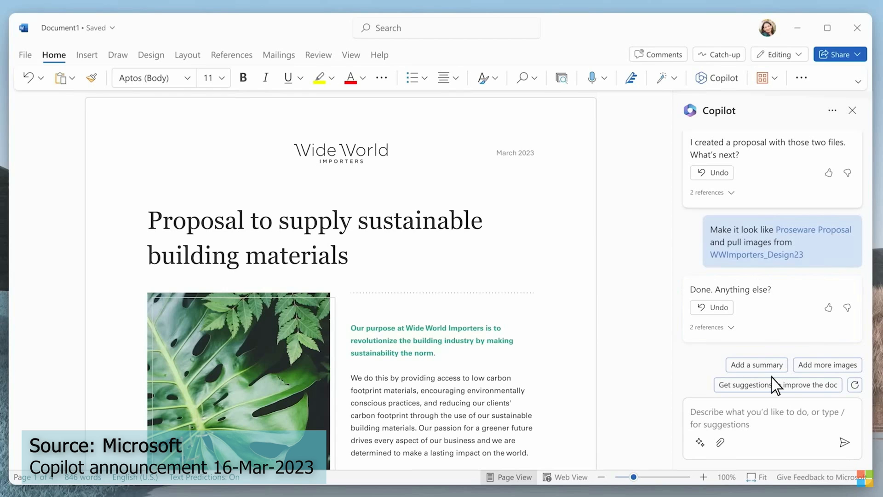
Use the 'Add a summary' suggestion to append a summary of eco-friendly products and prices.
click(756, 364)
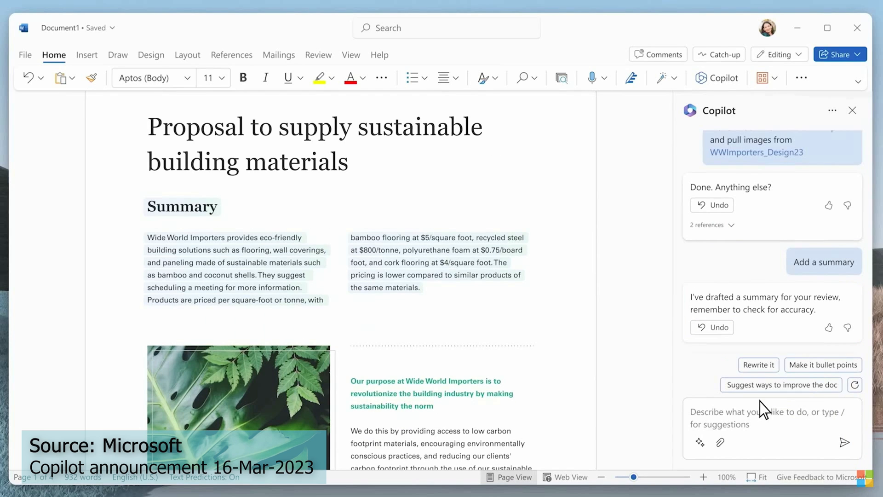
click(781, 385)
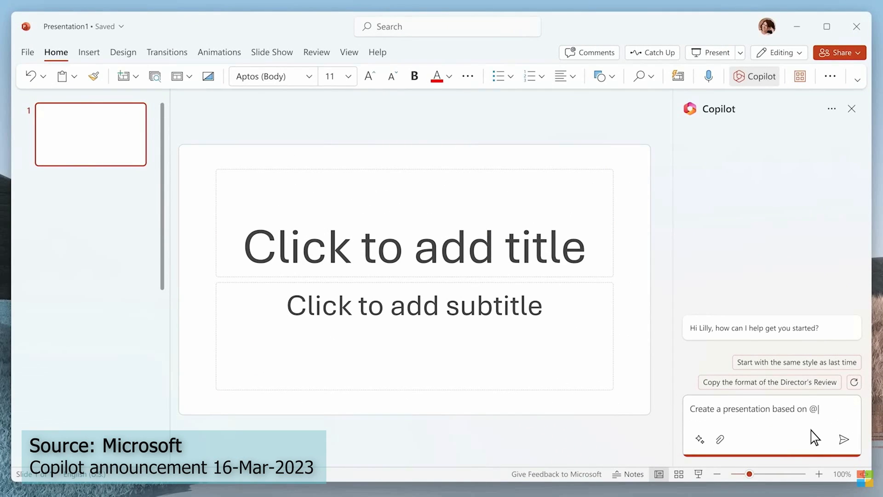
text(V)
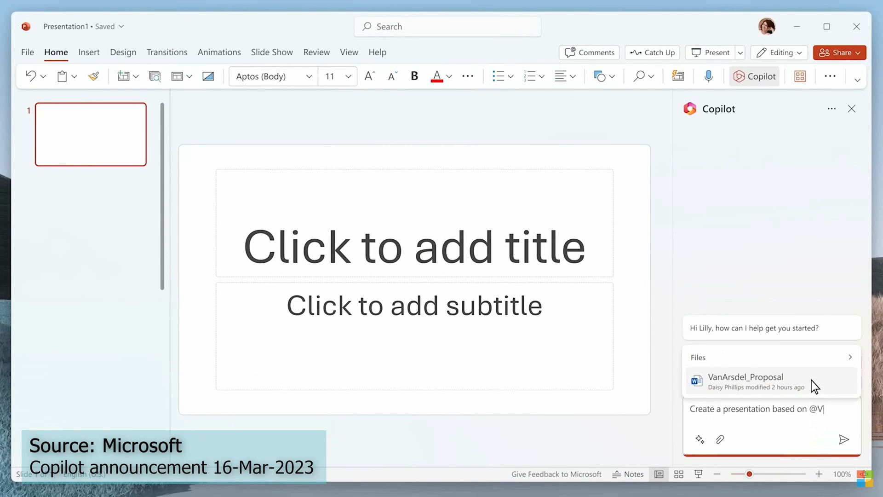
click(844, 440)
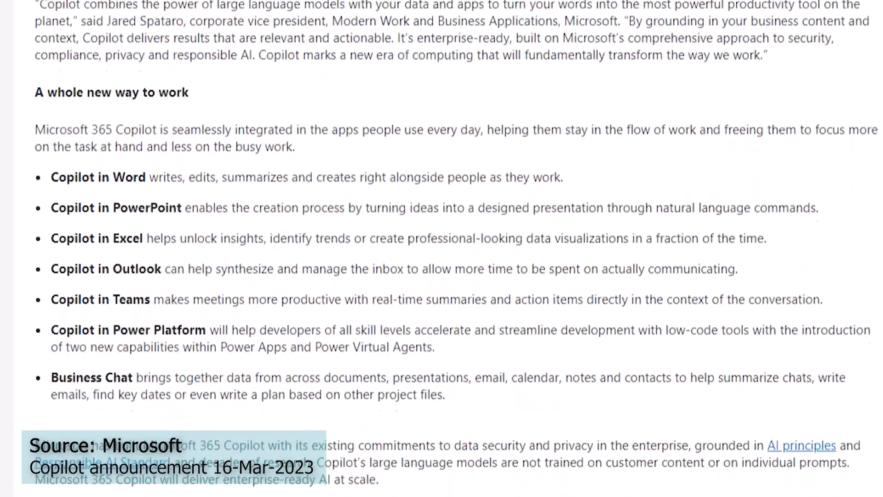
scroll(down, 3)
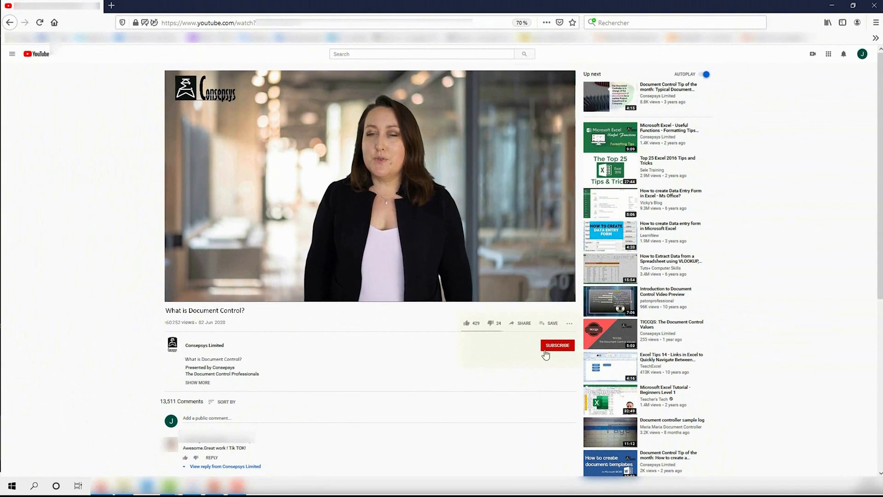
Subscribe to Consepsys Limited, like 'What is Document Control?', and view notification options.
click(557, 345)
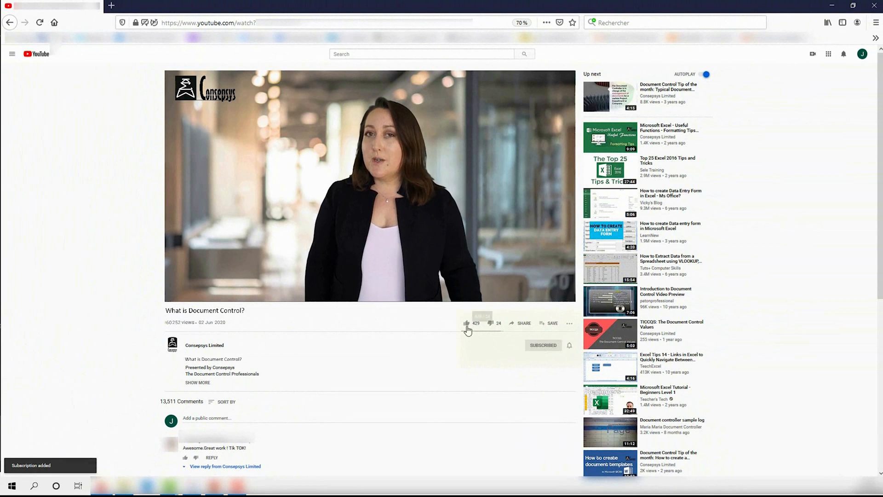
click(467, 323)
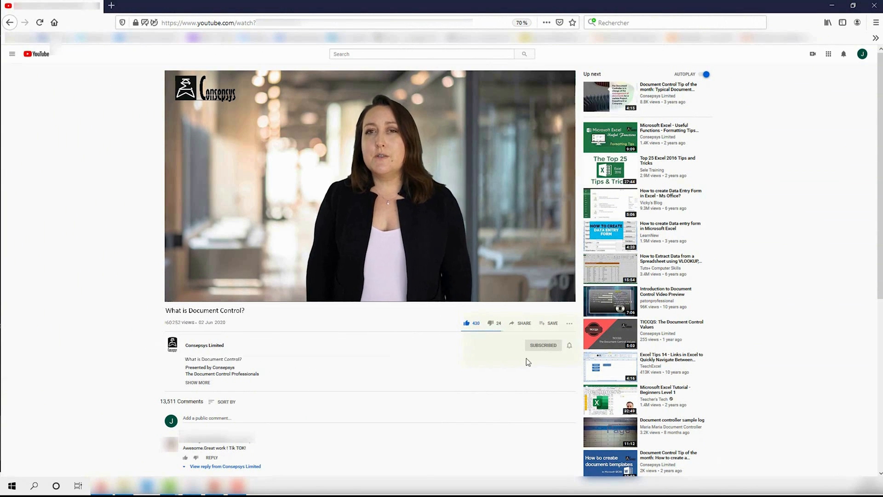
click(569, 345)
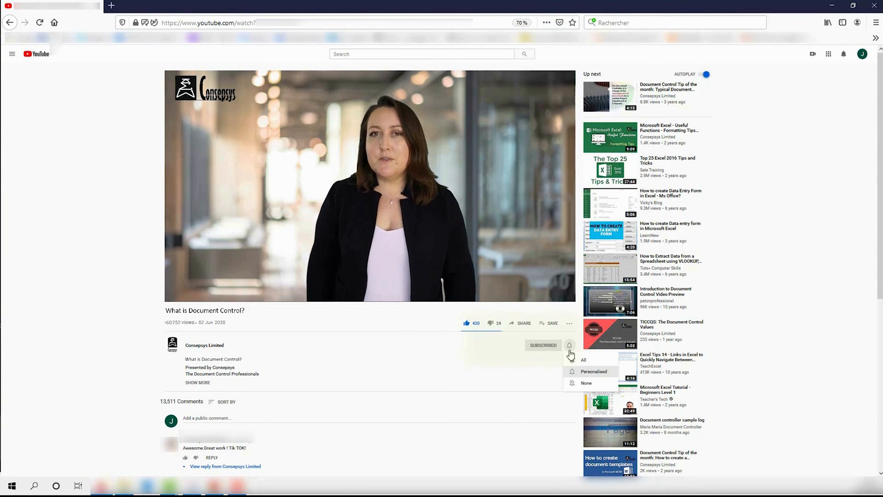